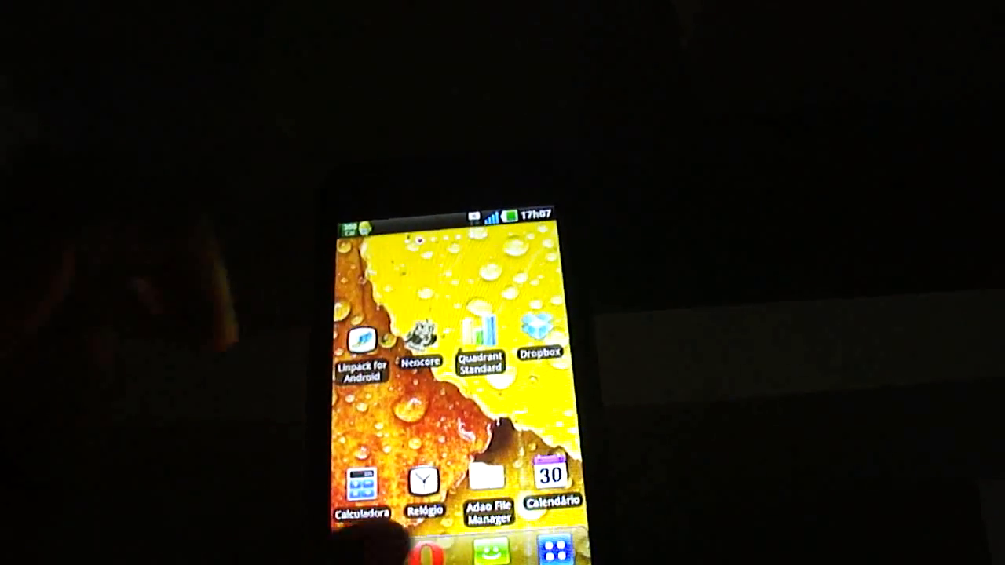
Step: Launch Linpack for Android and start a Linpack test run
click(361, 346)
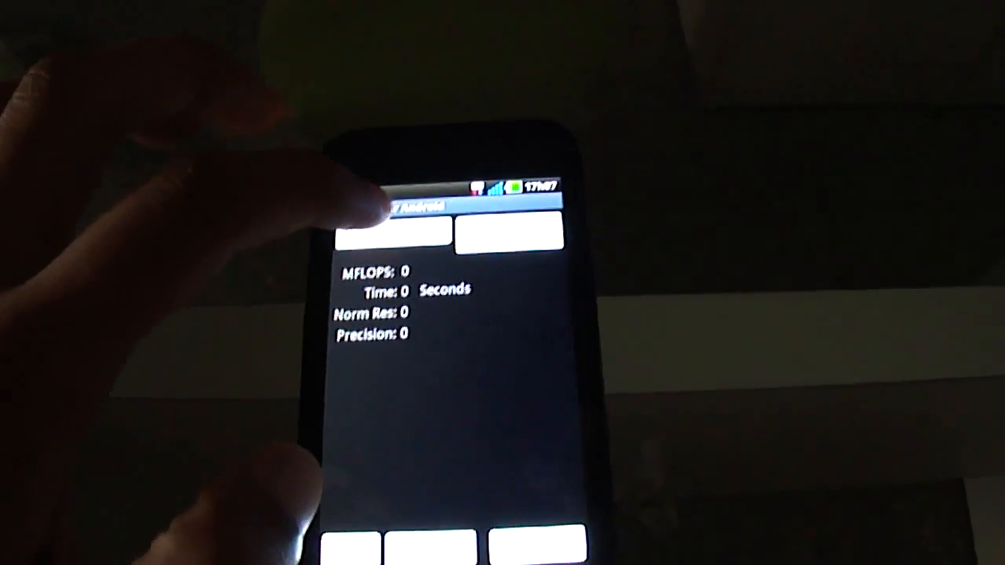
click(393, 232)
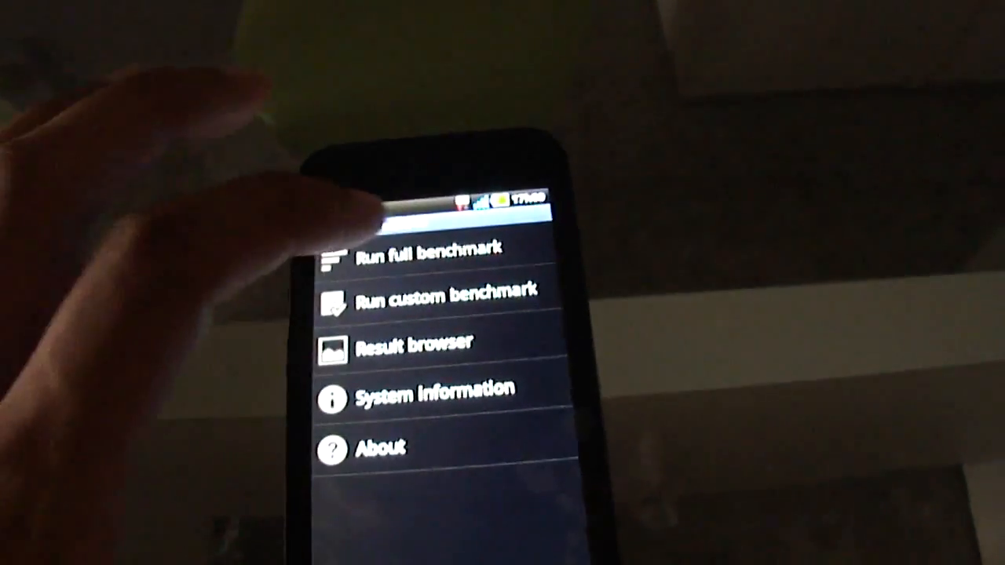
Step: Start the full Quadrant benchmark and let it run to the result prompt
click(424, 251)
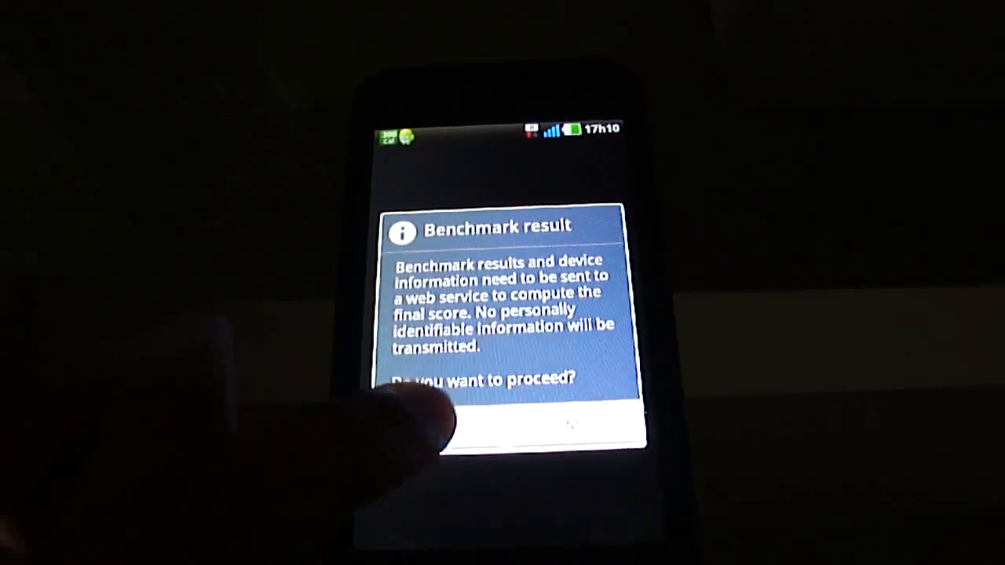
Step: Send the results and browse the chart ranking this device at 1273
click(573, 424)
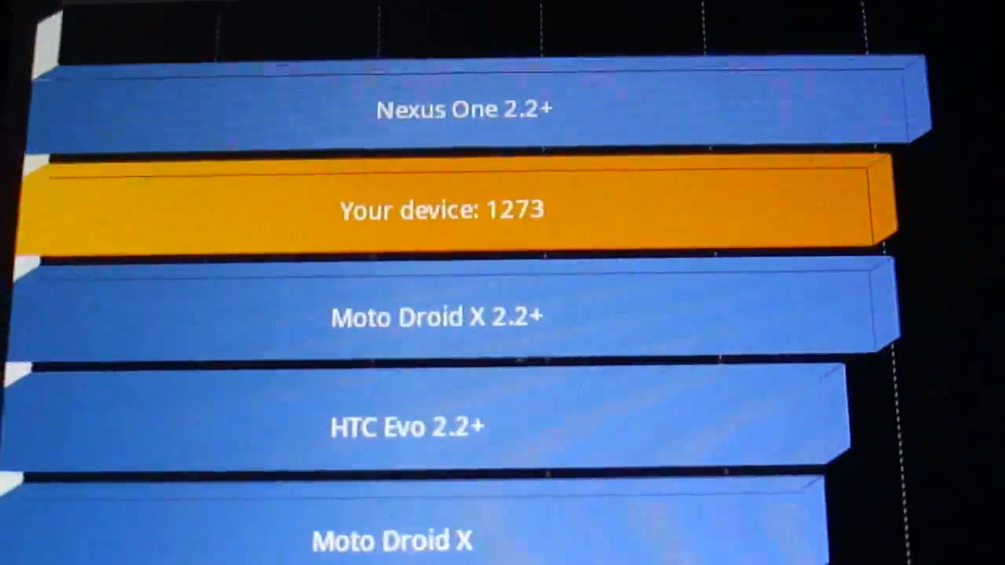
scroll(down, 3)
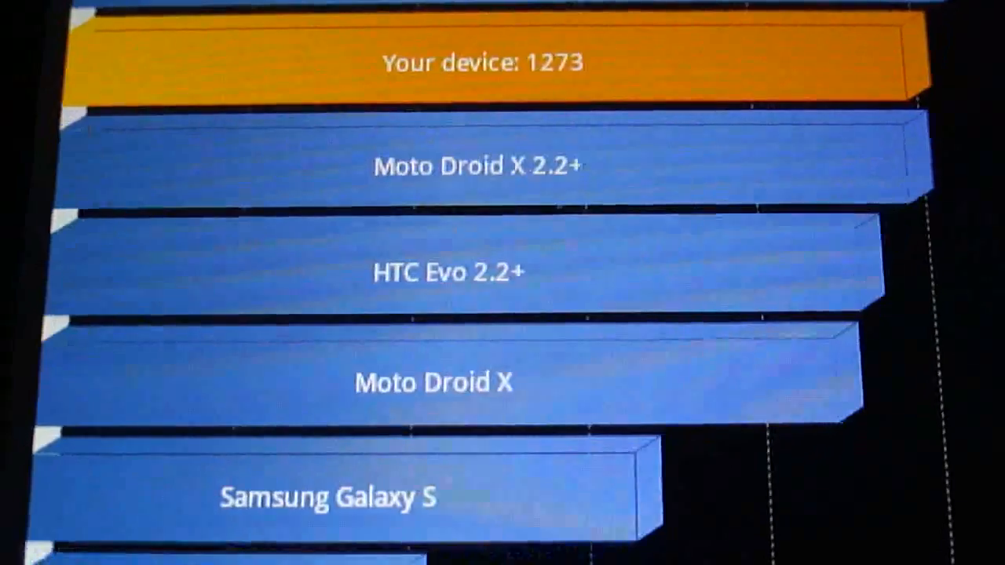